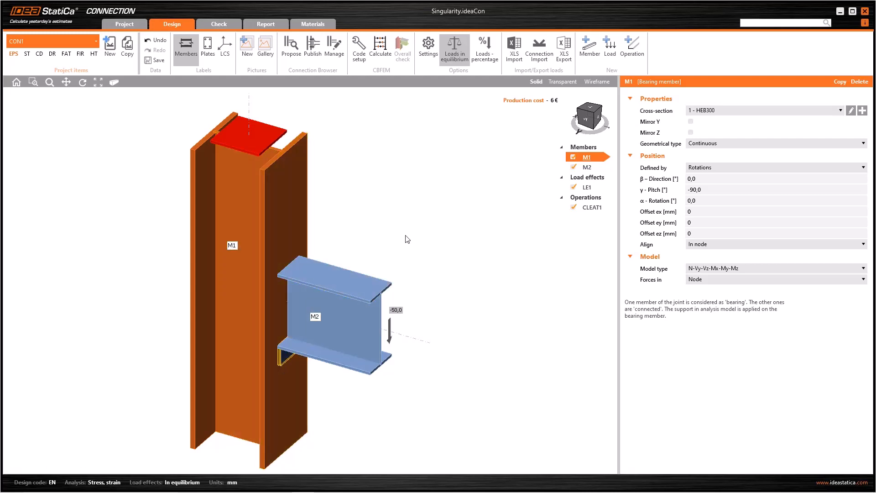
pyautogui.moveTo(284, 368)
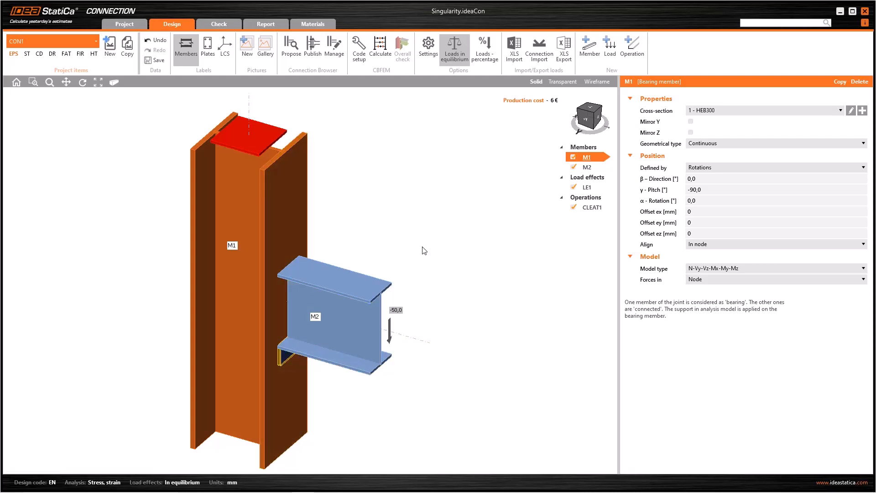
# - Show load effect LE1's member forces, with −50 kN shear at M2's end
pyautogui.click(587, 186)
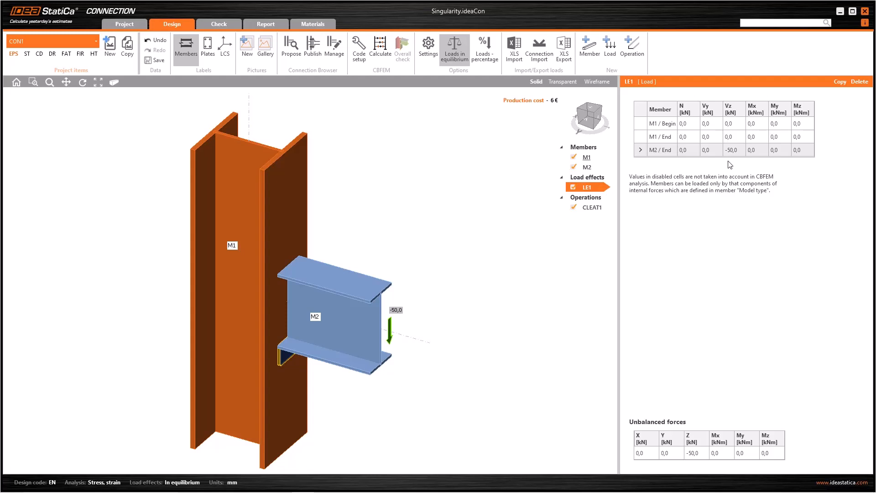
pyautogui.moveTo(735, 177)
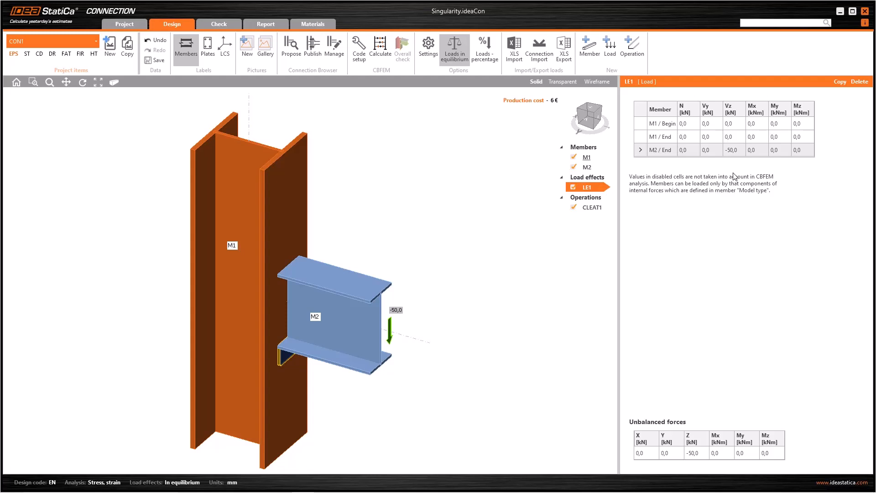
pyautogui.moveTo(734, 172)
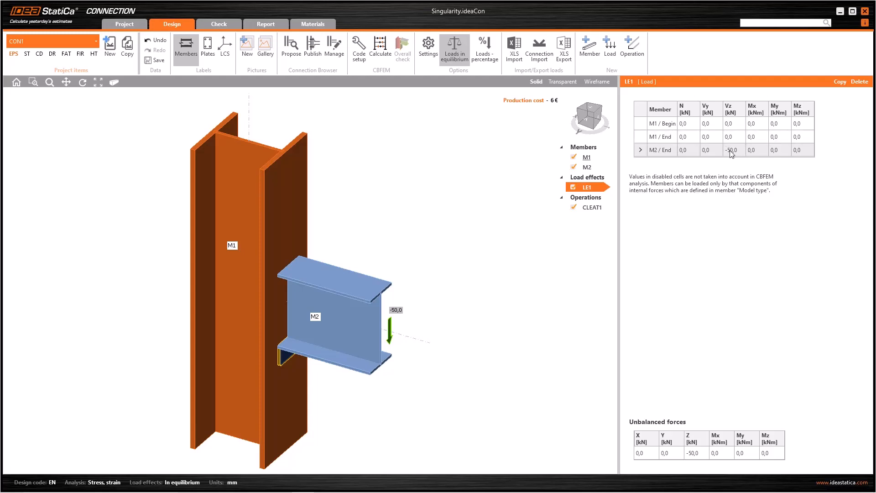
pyautogui.moveTo(735, 158)
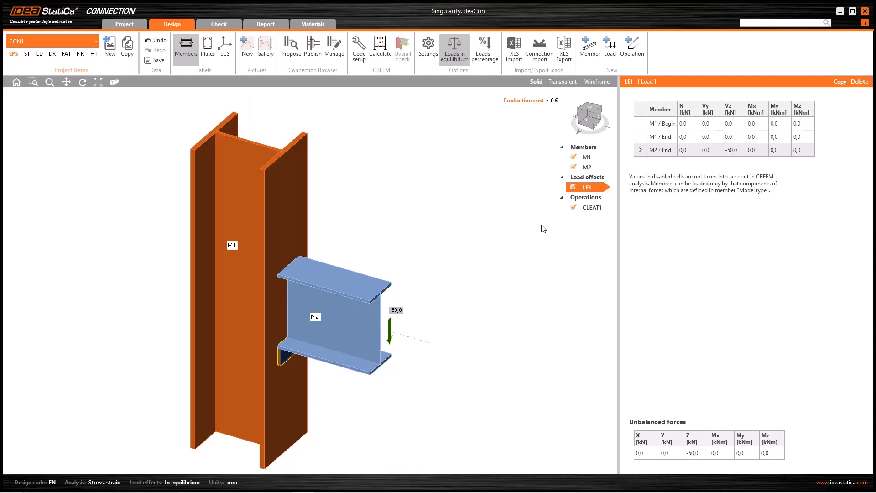
pyautogui.moveTo(562, 82)
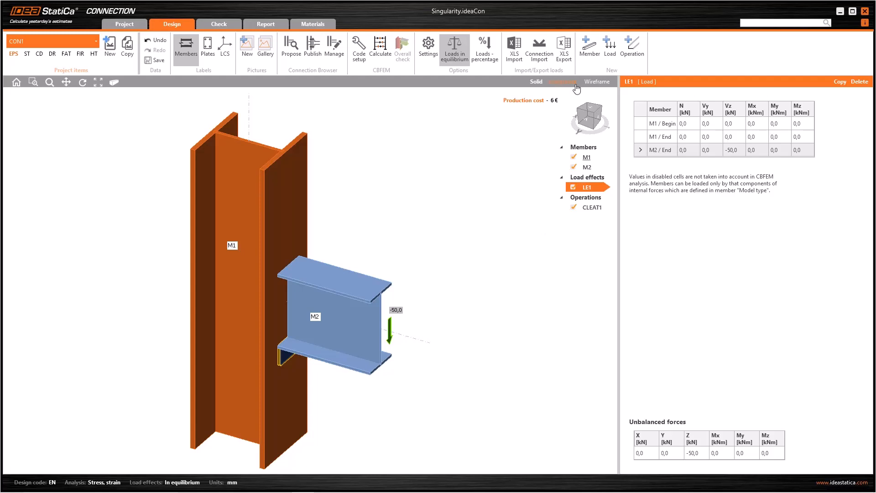
pyautogui.moveTo(564, 81)
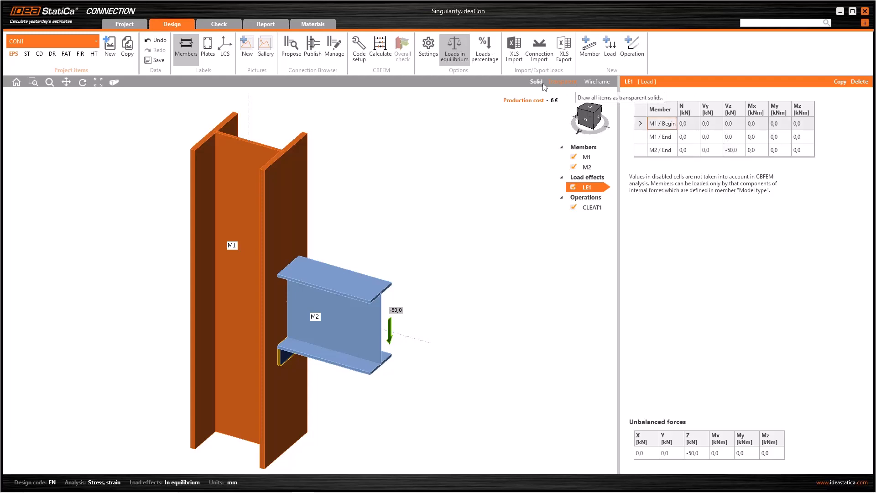
# - Run the CBFEM analysis and read the singularity nonconformity on M2 in the Check results
pyautogui.click(380, 46)
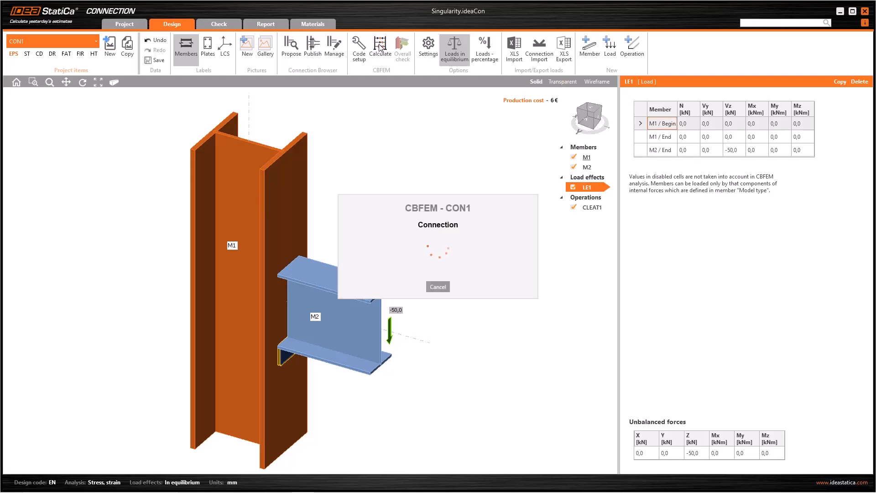
pyautogui.click(380, 46)
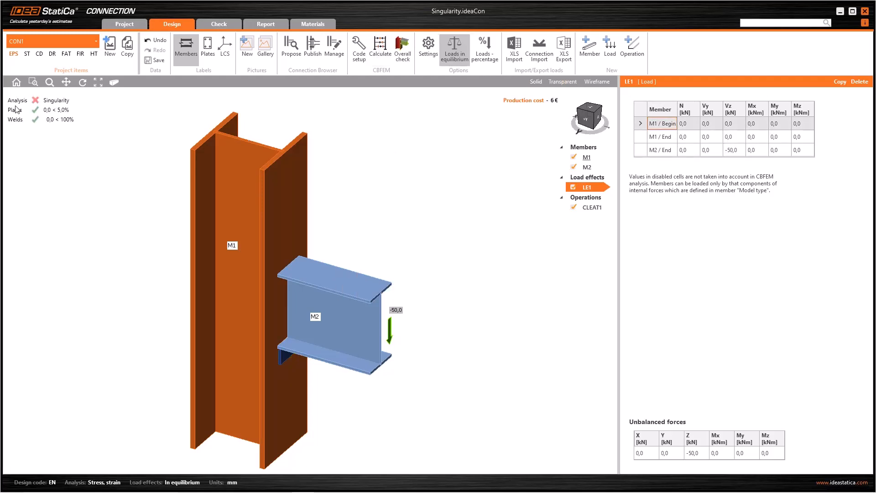
pyautogui.click(219, 24)
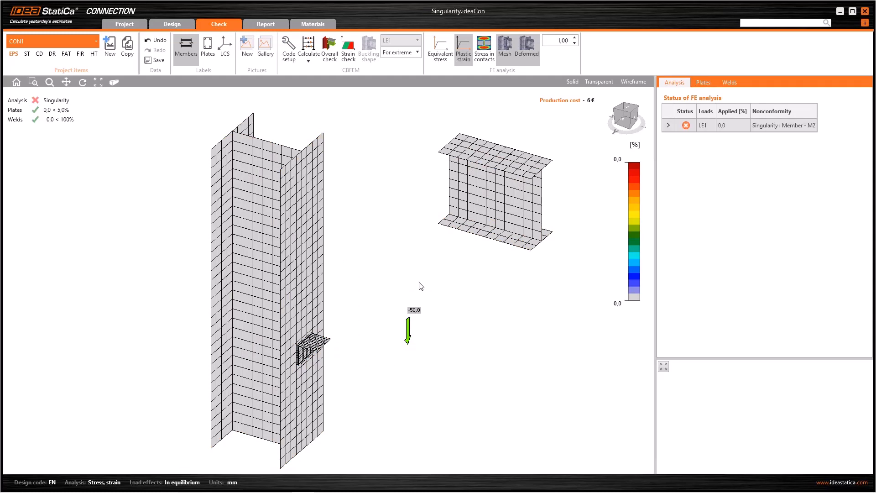
pyautogui.click(171, 24)
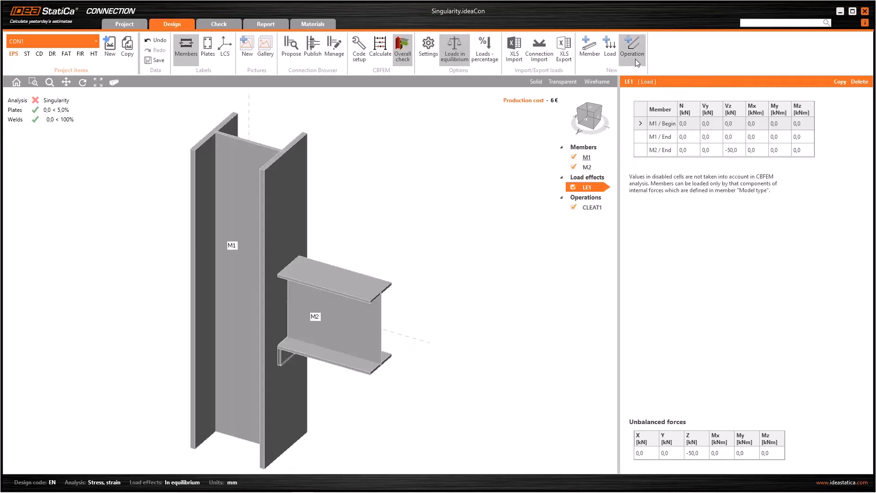
# - Add operation GRD1 as a contact between M2 Bottom flange 1 and CLEAT1 Bottom flange 1, viewed transparent
pyautogui.click(631, 45)
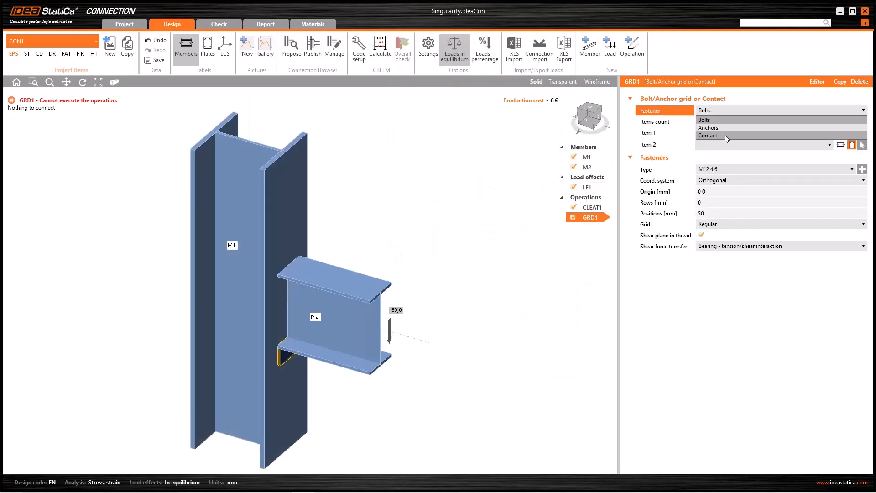
pyautogui.click(708, 135)
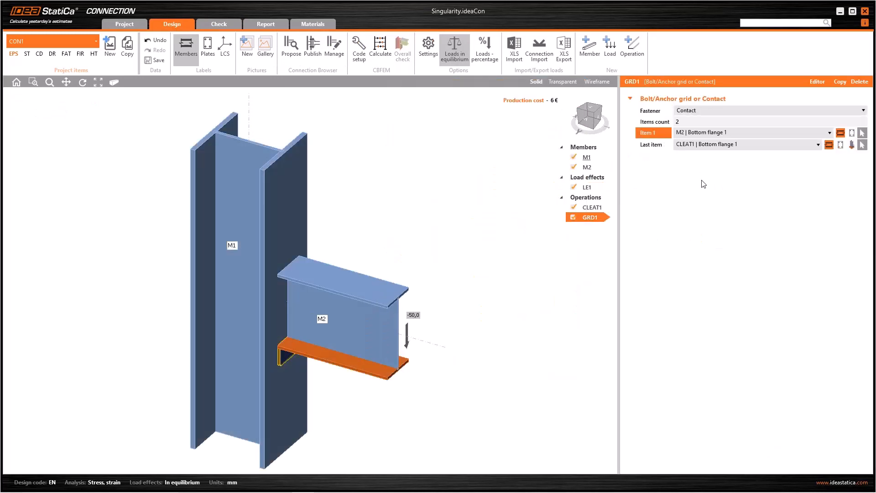
pyautogui.moveTo(576, 274)
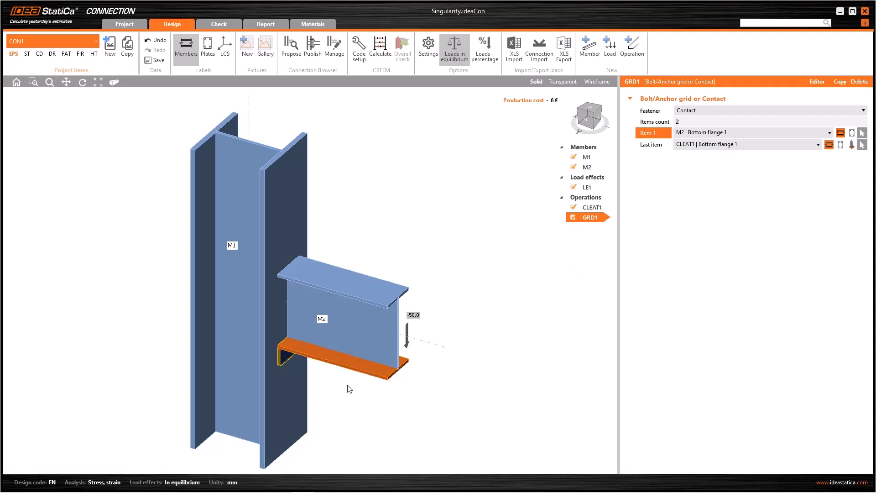
pyautogui.moveTo(504, 255)
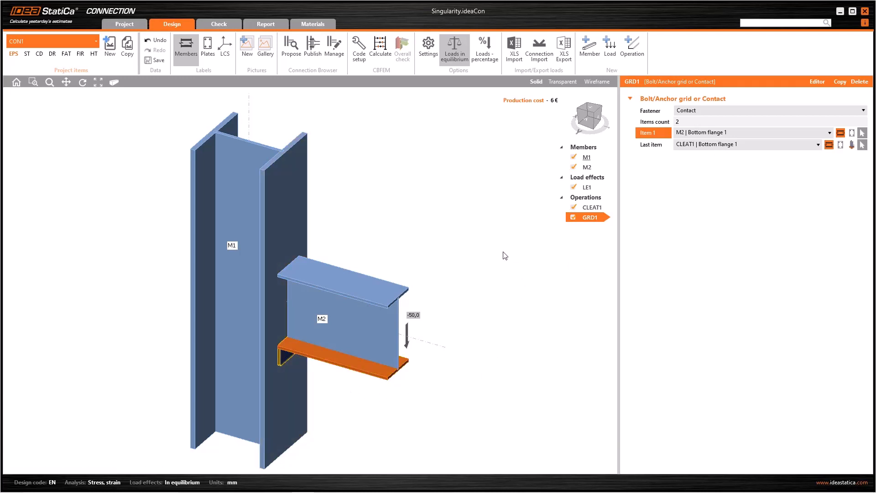
pyautogui.click(562, 81)
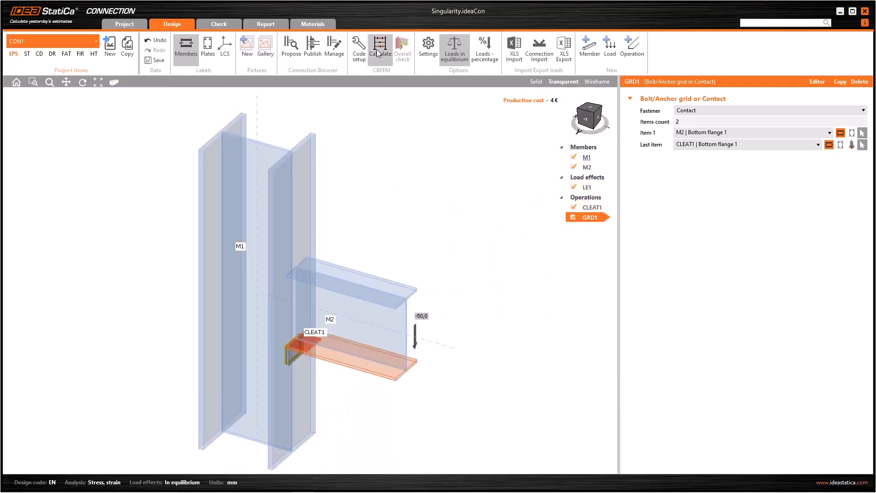
# - Recalculate with the new contact to 100% and keep M2's model type N-Vy-Vz
pyautogui.click(380, 47)
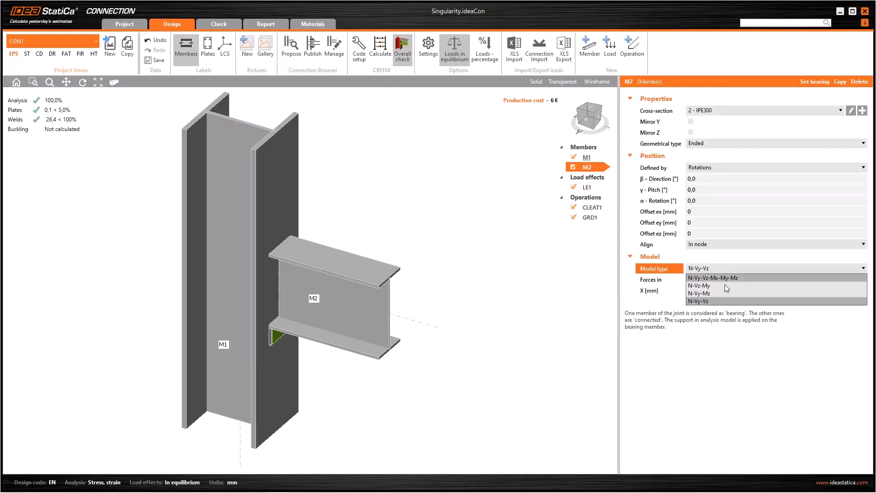
pyautogui.click(698, 290)
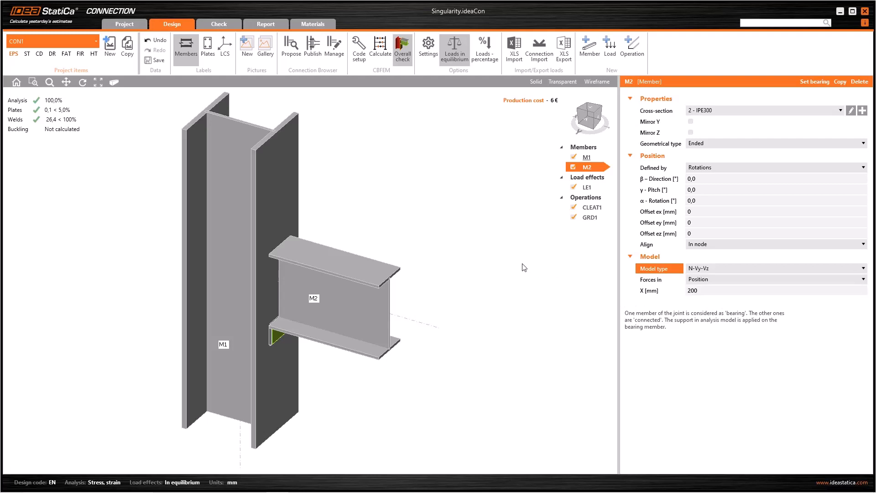
pyautogui.moveTo(460, 238)
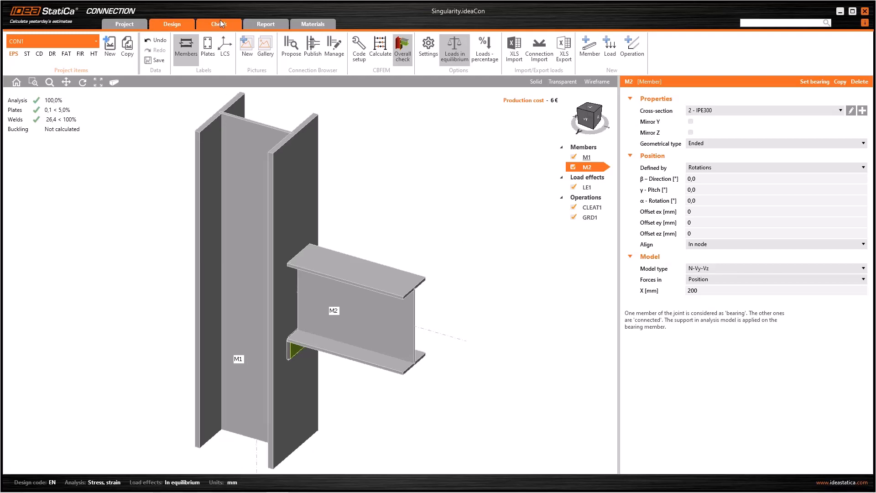
# - In the Check results, plot equivalent stress and then plastic strain for the cleat connection
pyautogui.click(218, 24)
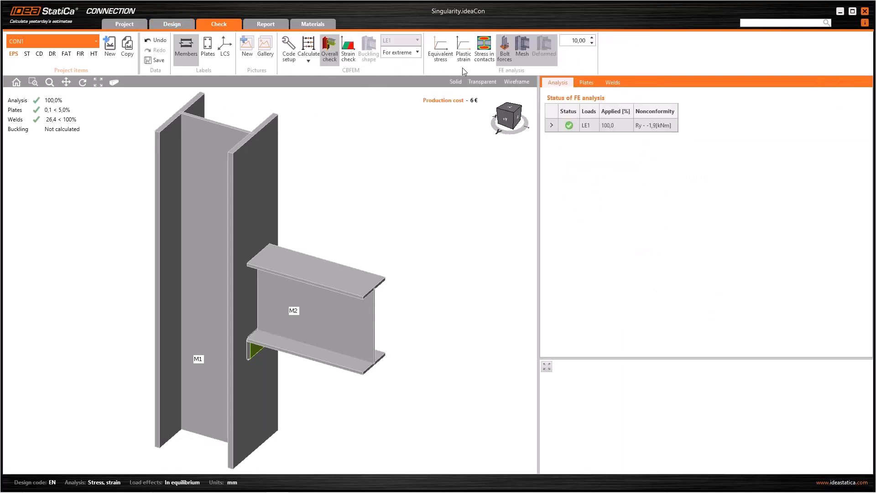
pyautogui.moveTo(613, 58)
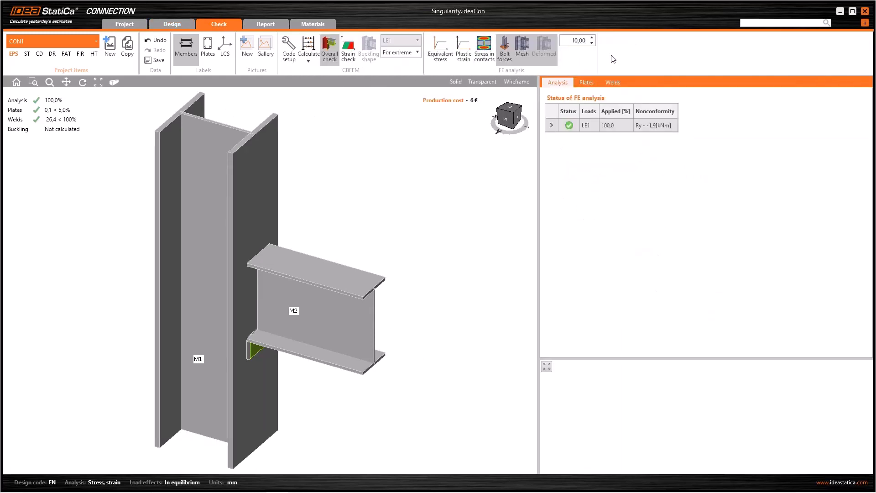
pyautogui.moveTo(439, 48)
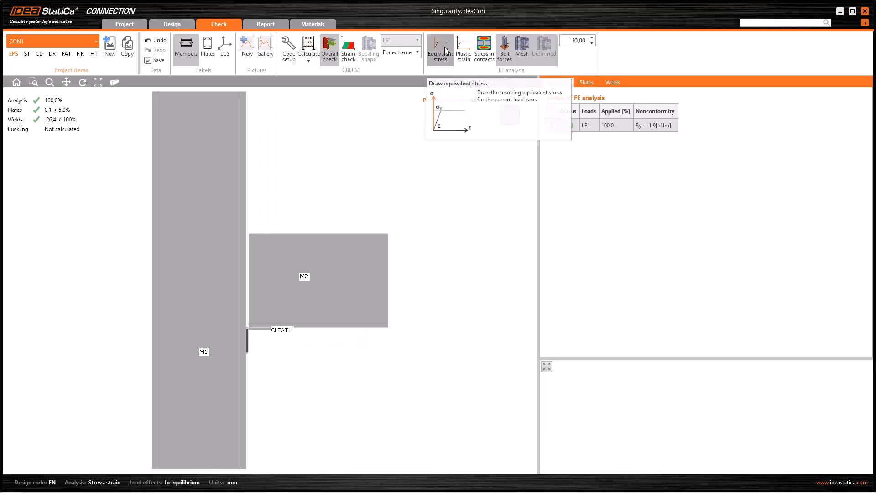
pyautogui.click(440, 48)
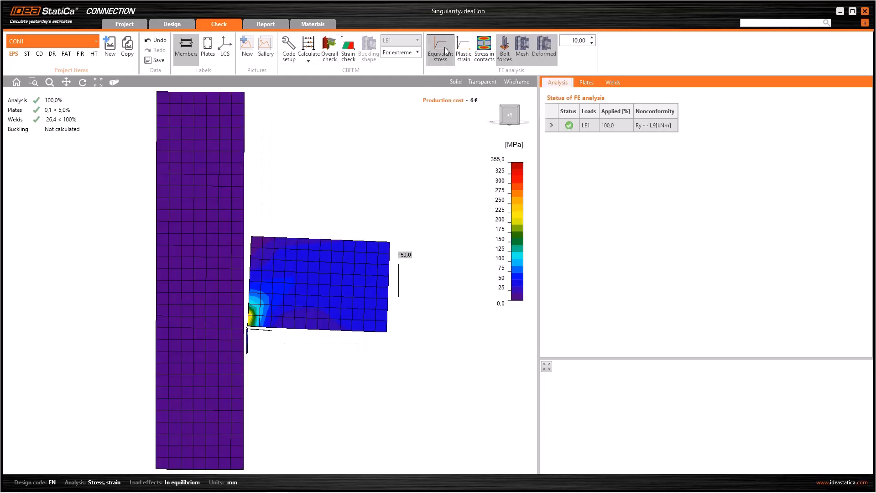
pyautogui.click(463, 49)
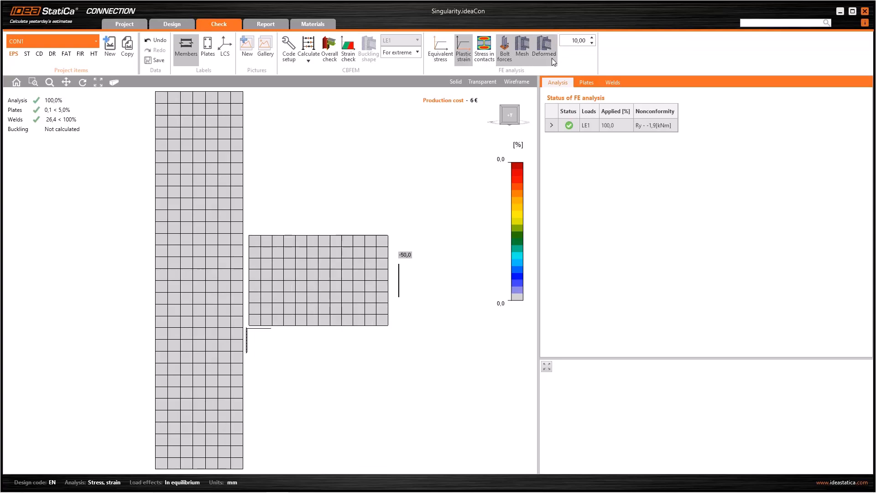
pyautogui.click(172, 24)
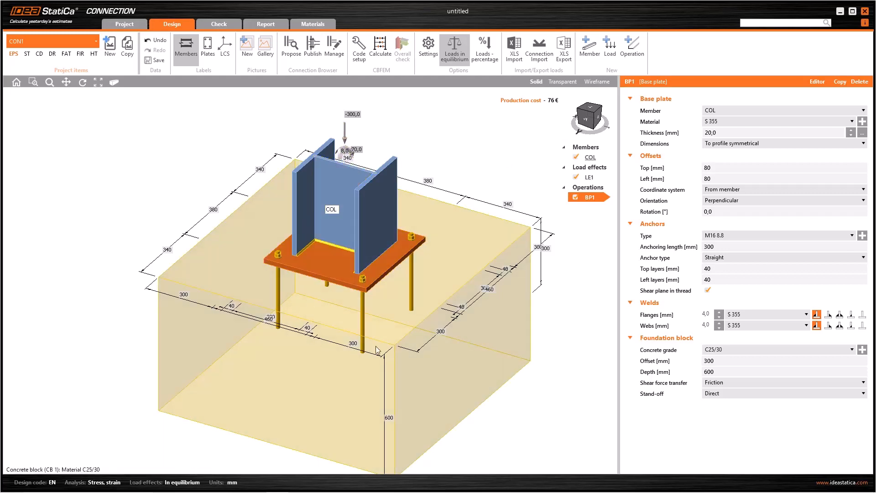
pyautogui.moveTo(450, 300)
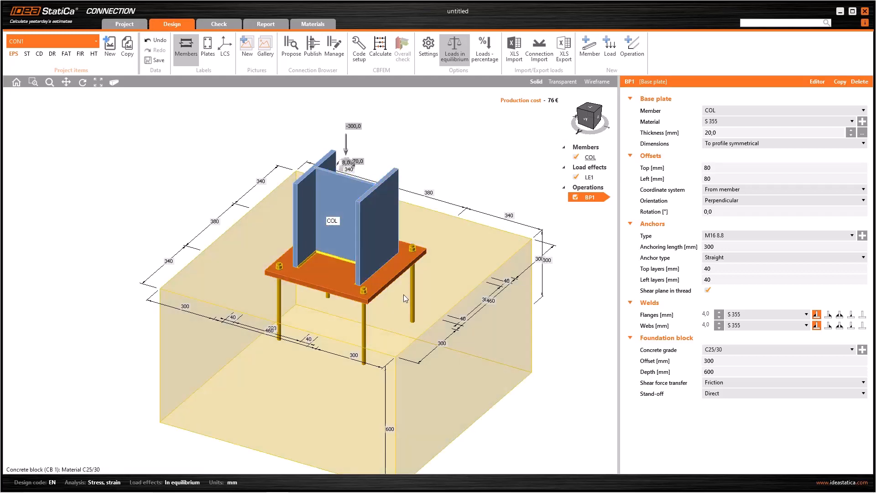
# - Review LE1's loads (N −300 kN, My 70 kNm, Mz 8 kNm) and base plate BP1's settings
pyautogui.click(588, 177)
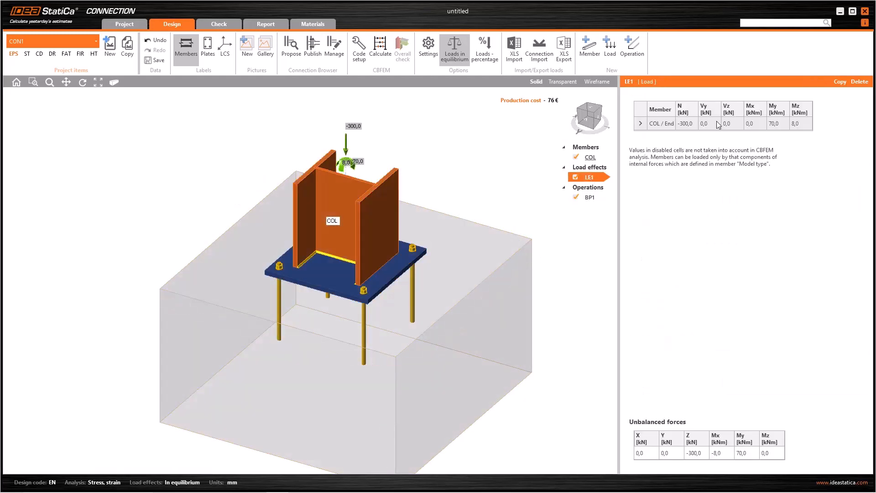
pyautogui.click(587, 197)
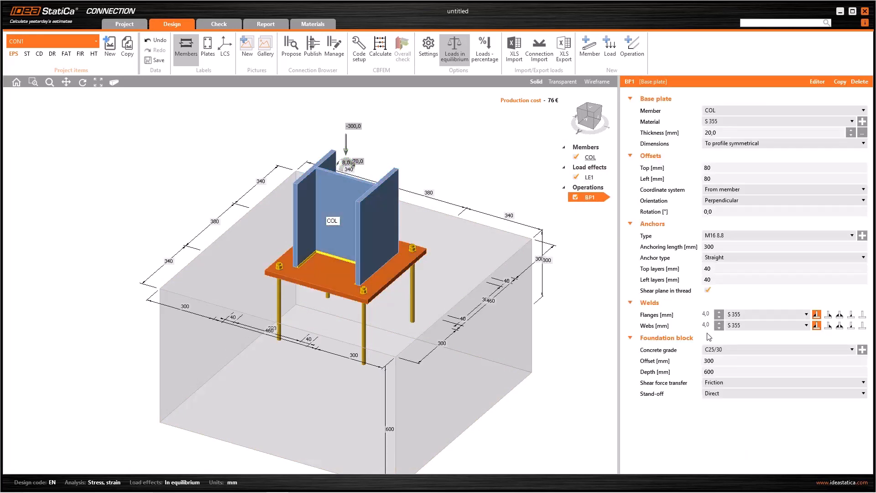
pyautogui.moveTo(673, 326)
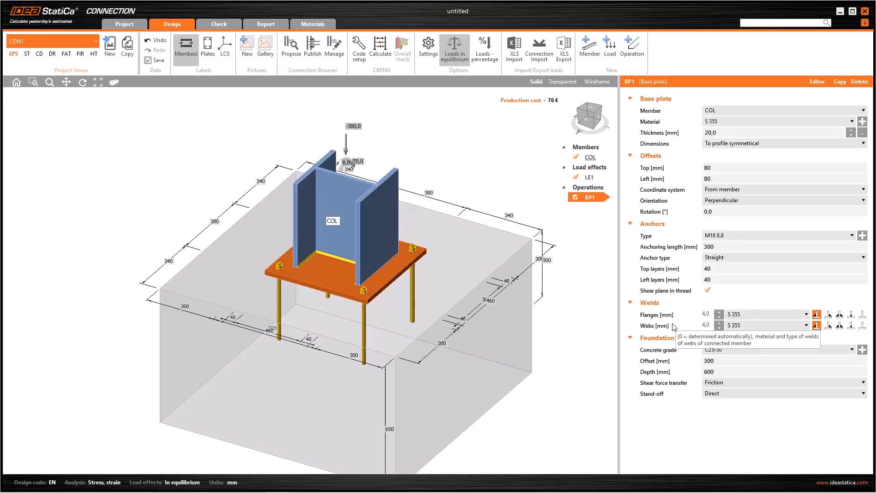
# - Calculate the base plate connection; Overall check shows welds failing at 102,3%
pyautogui.click(380, 45)
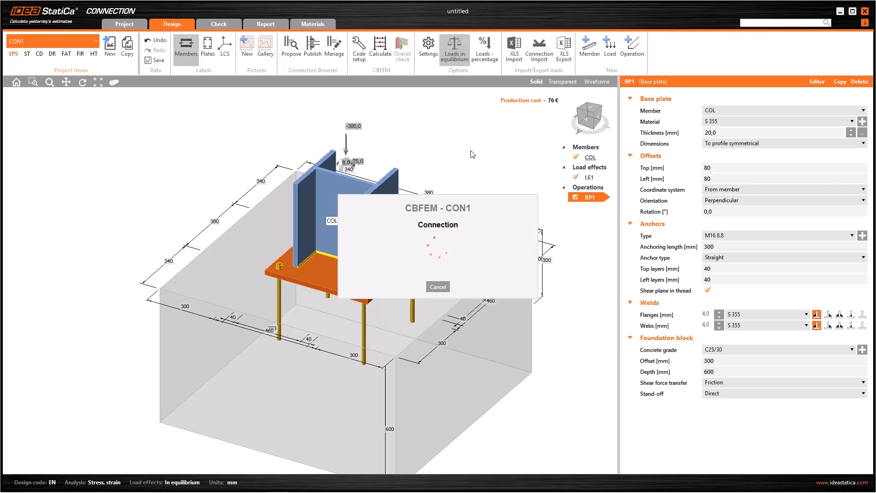
pyautogui.click(379, 44)
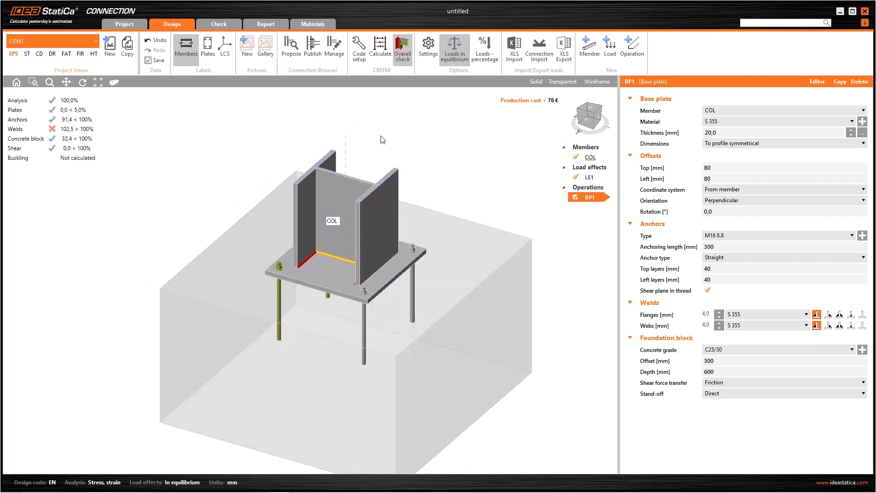
pyautogui.moveTo(126, 137)
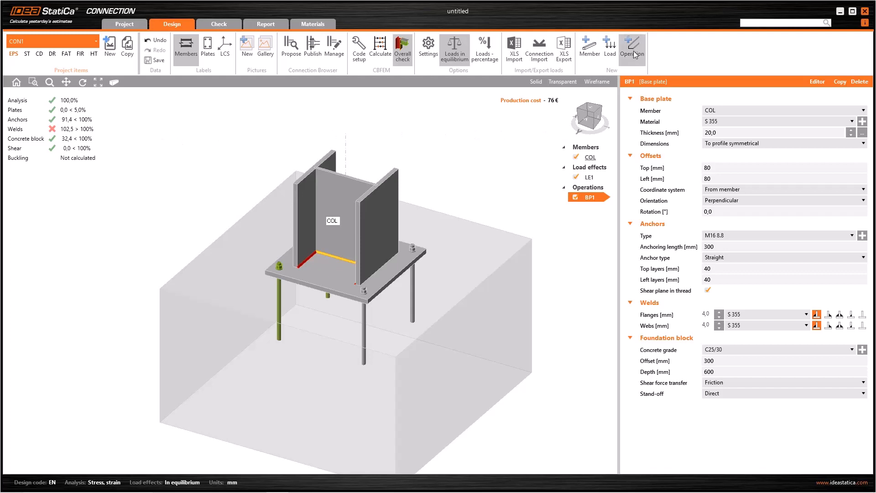
# - Add a Weld or contact operation of type Contact between COL and base plate BP1
pyautogui.click(632, 46)
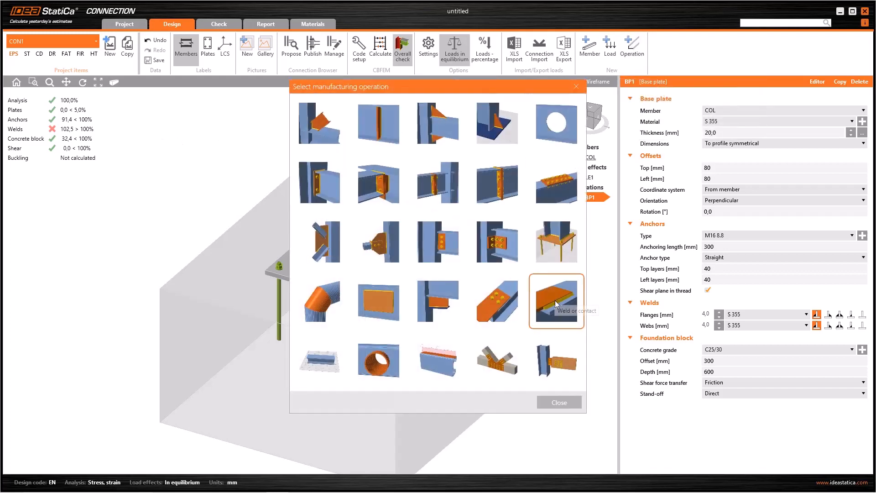
pyautogui.click(556, 301)
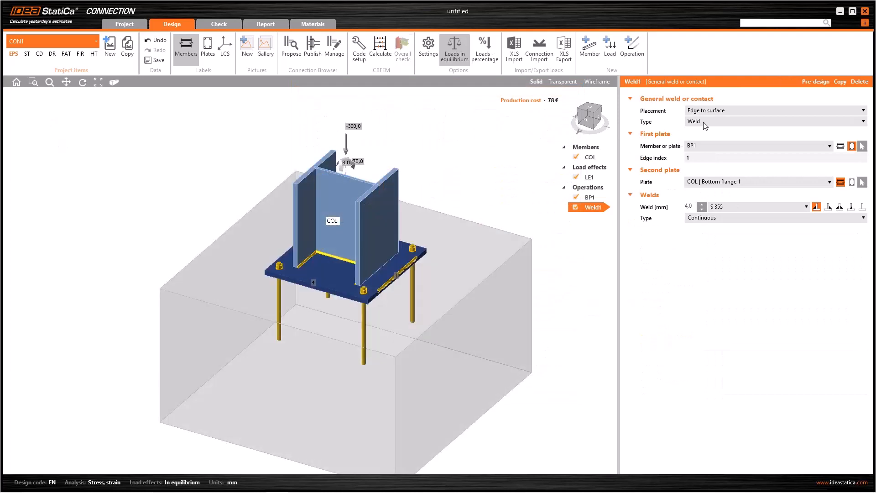
pyautogui.click(774, 122)
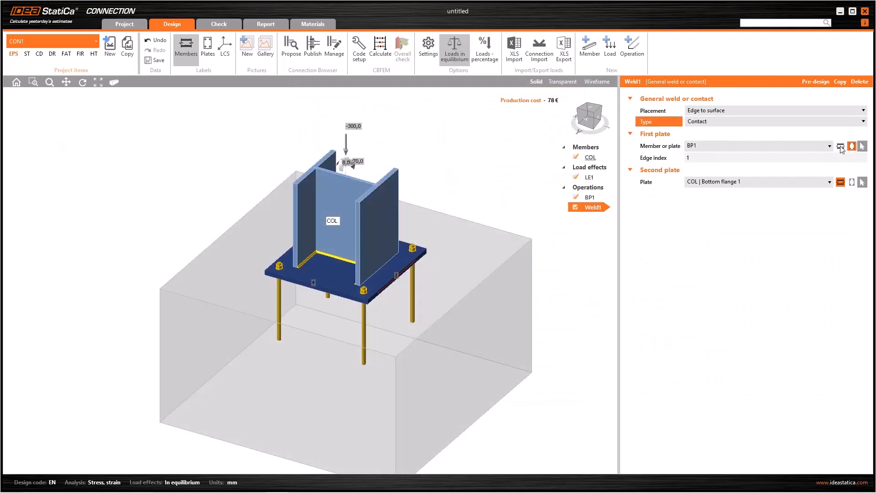
pyautogui.click(758, 146)
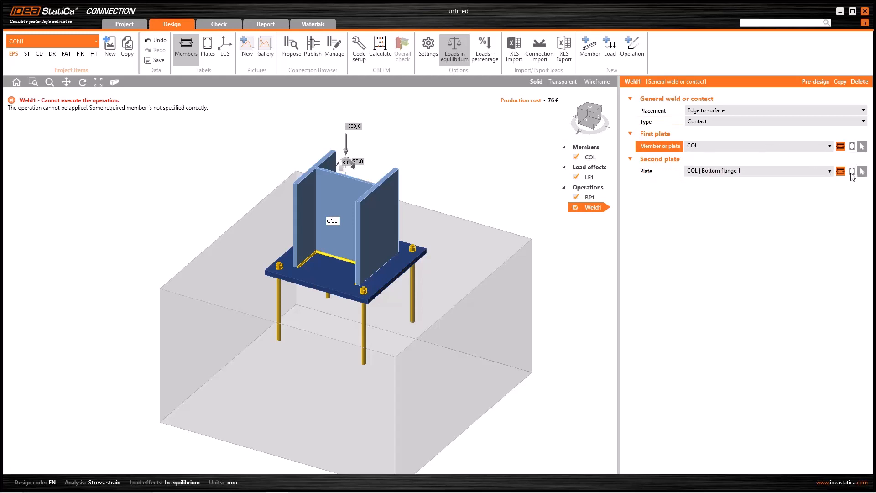
pyautogui.click(759, 171)
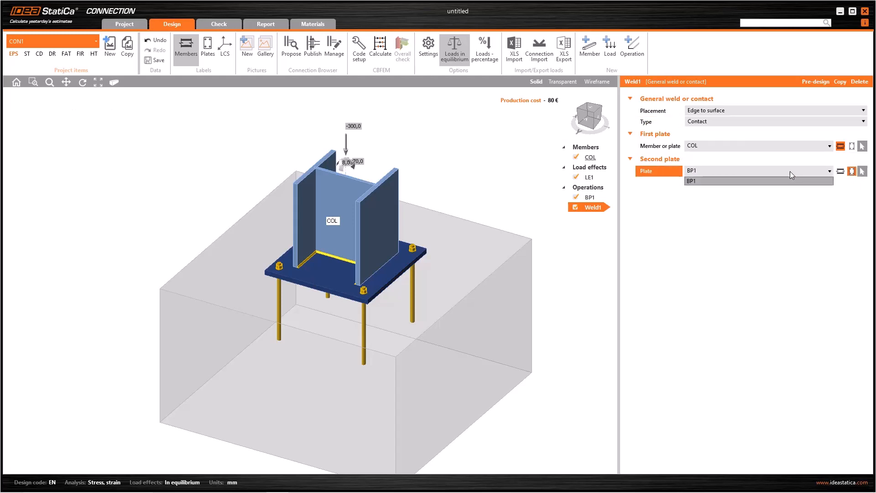
pyautogui.click(756, 179)
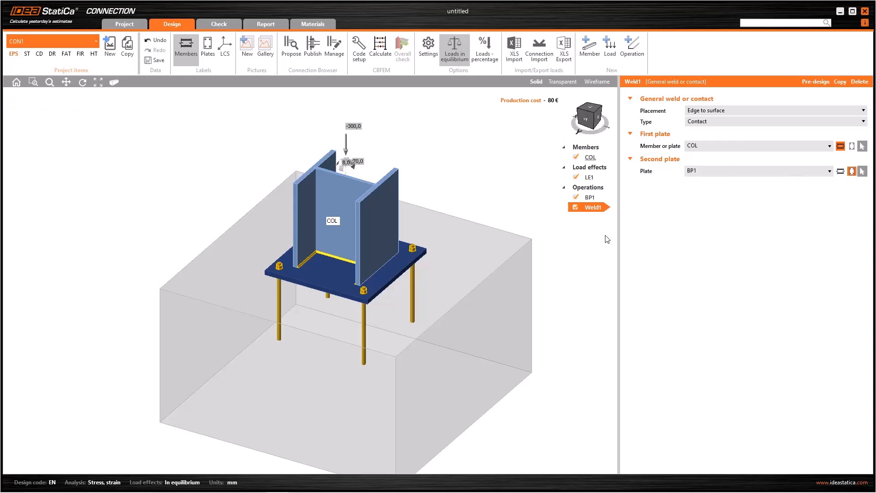
# - Recalculate so the Overall check shows welds passing at 99,4%
pyautogui.click(381, 44)
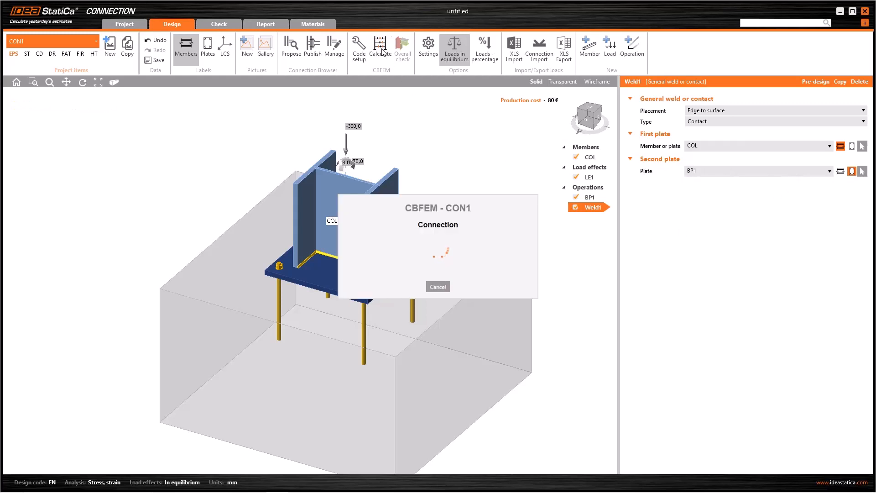
pyautogui.click(380, 46)
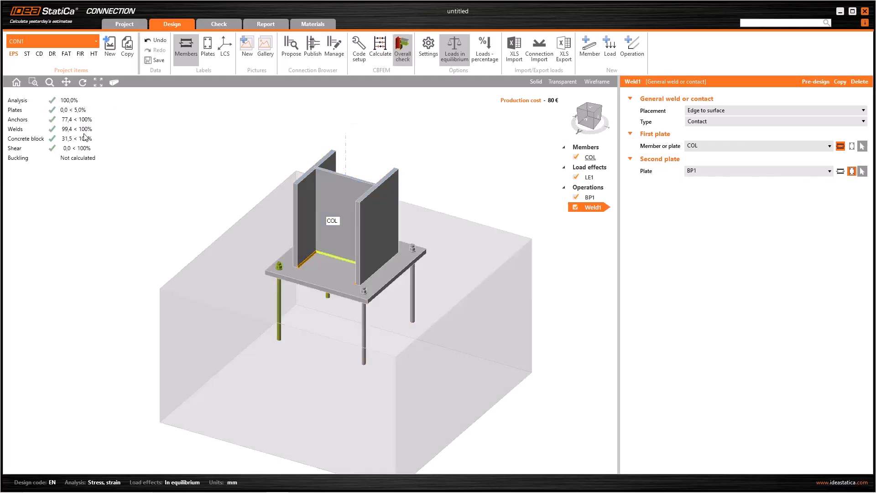